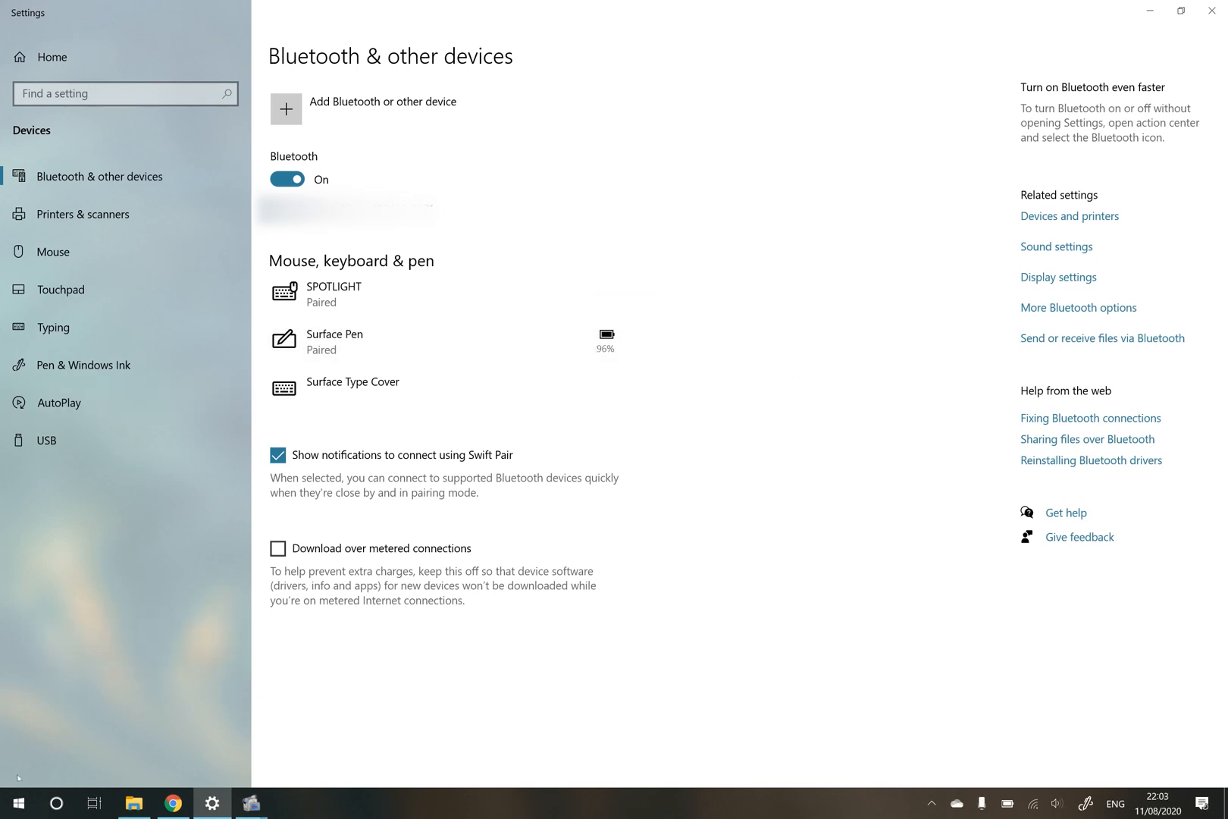
# Step: Bring up Device Manager with the Bluetooth category expanded to list its adapters
pyautogui.click(17, 802)
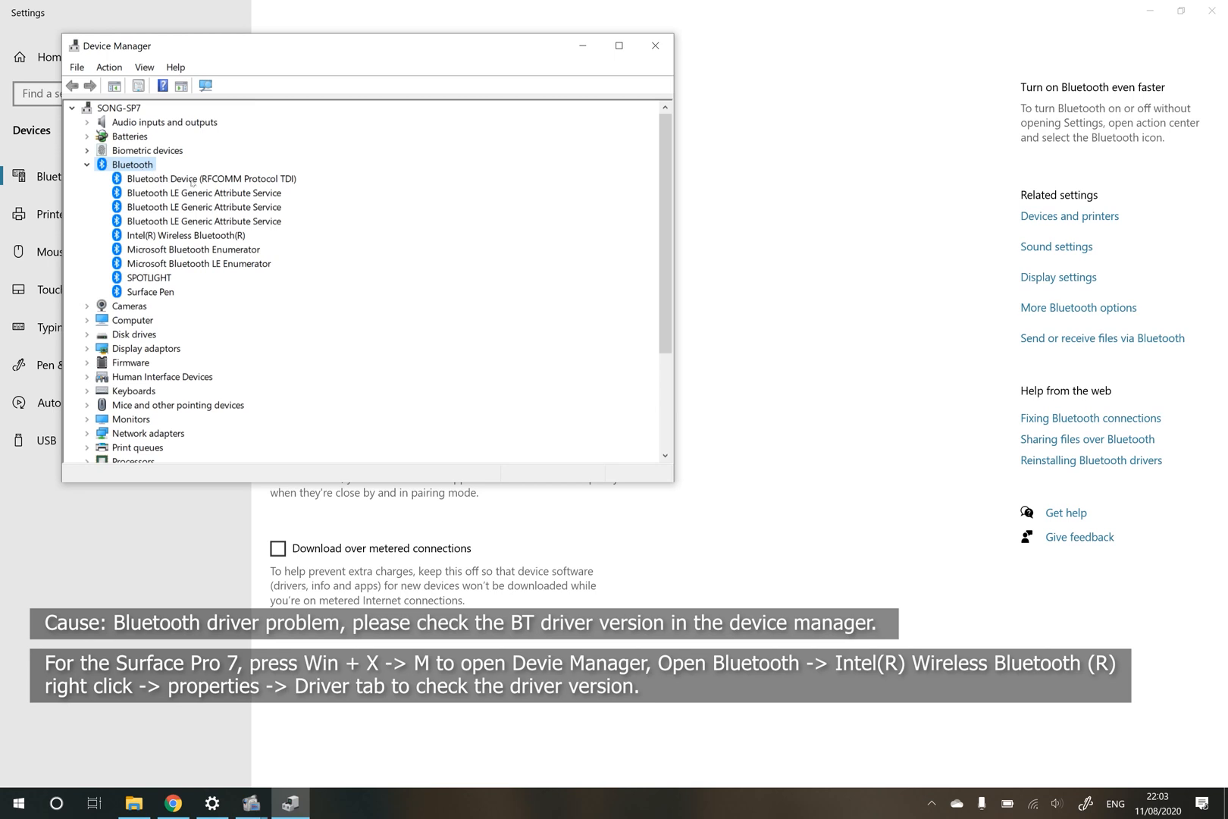
# Step: View the Driver details in the Intel(R) Wireless Bluetooth(R) adapter's Properties
pyautogui.click(186, 235)
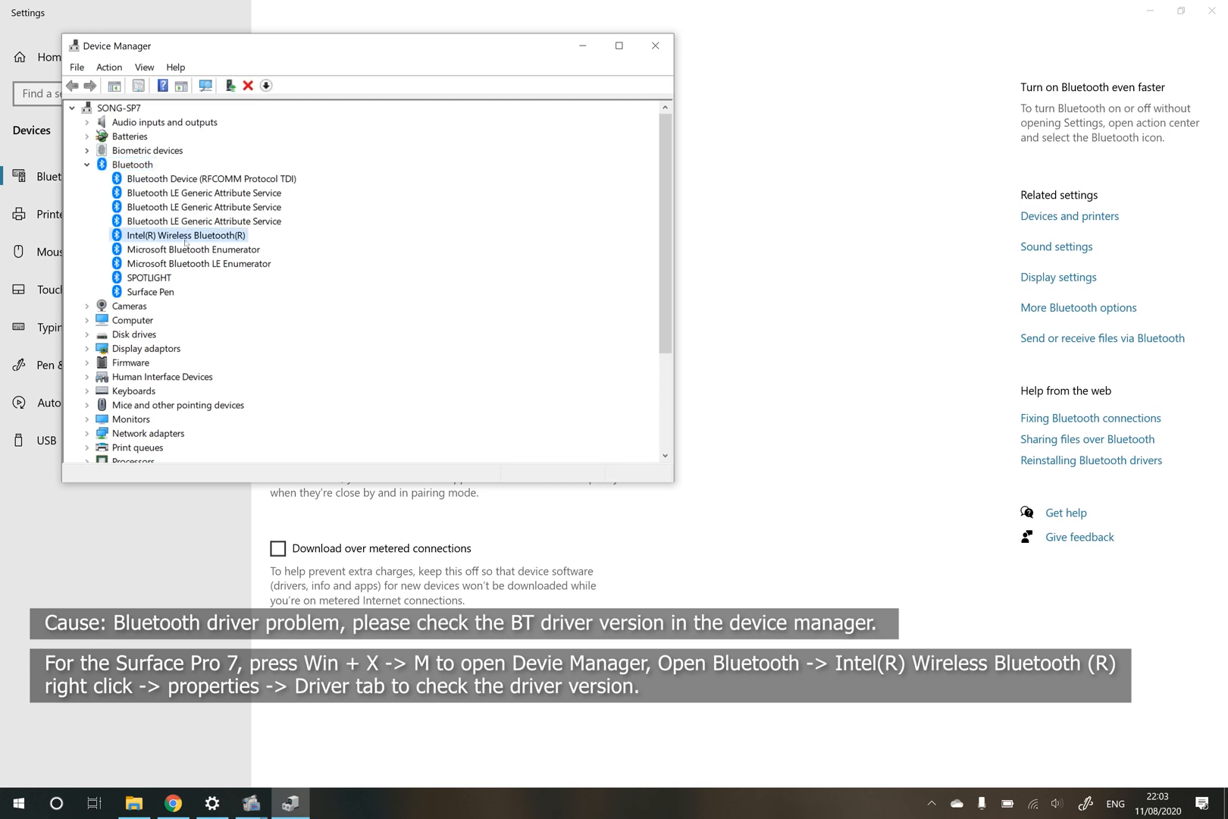
pyautogui.rightClick(186, 235)
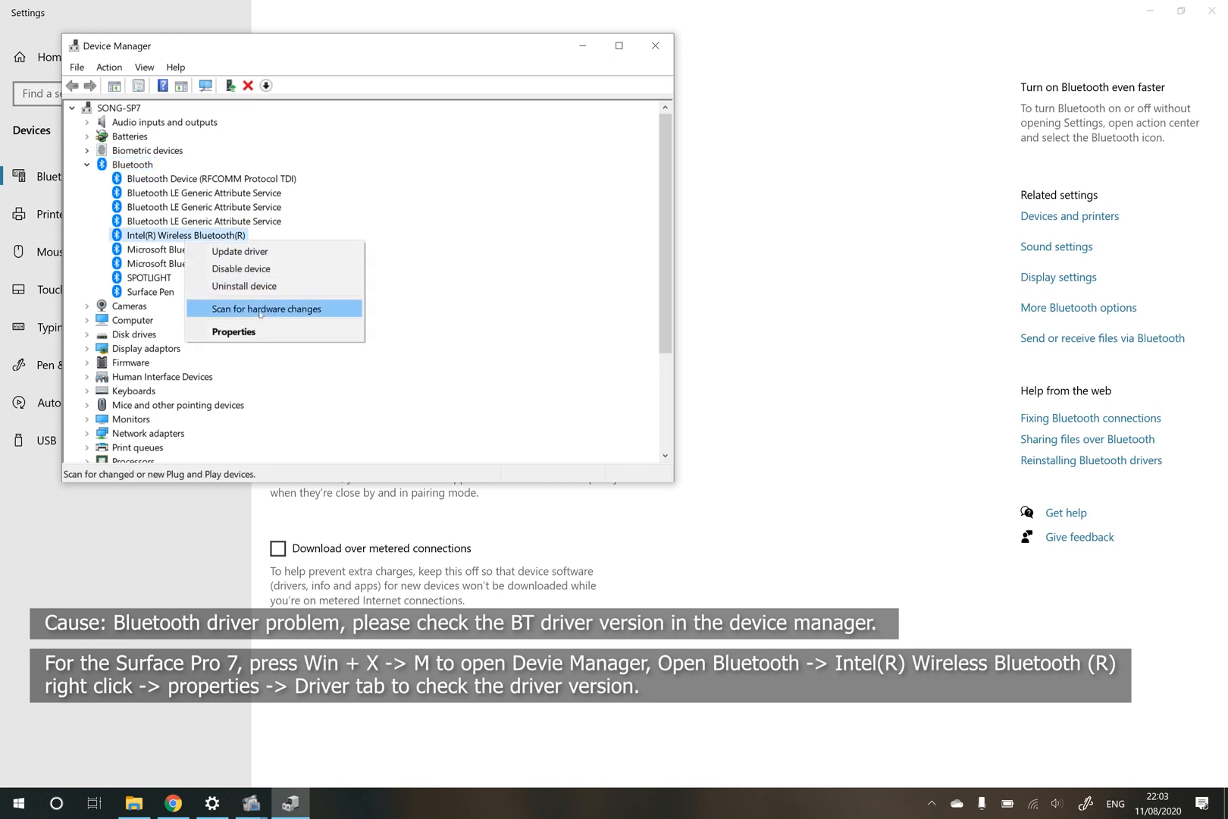
pyautogui.click(234, 330)
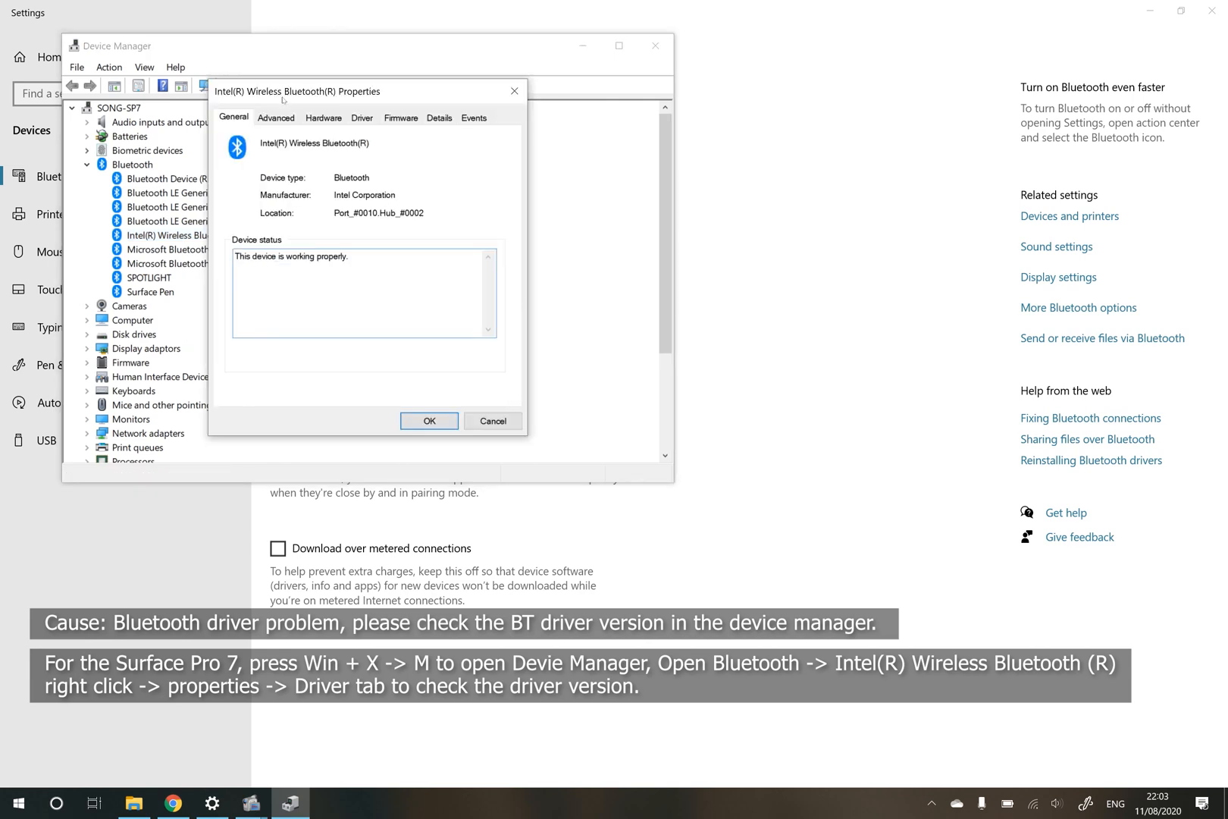
pyautogui.click(361, 117)
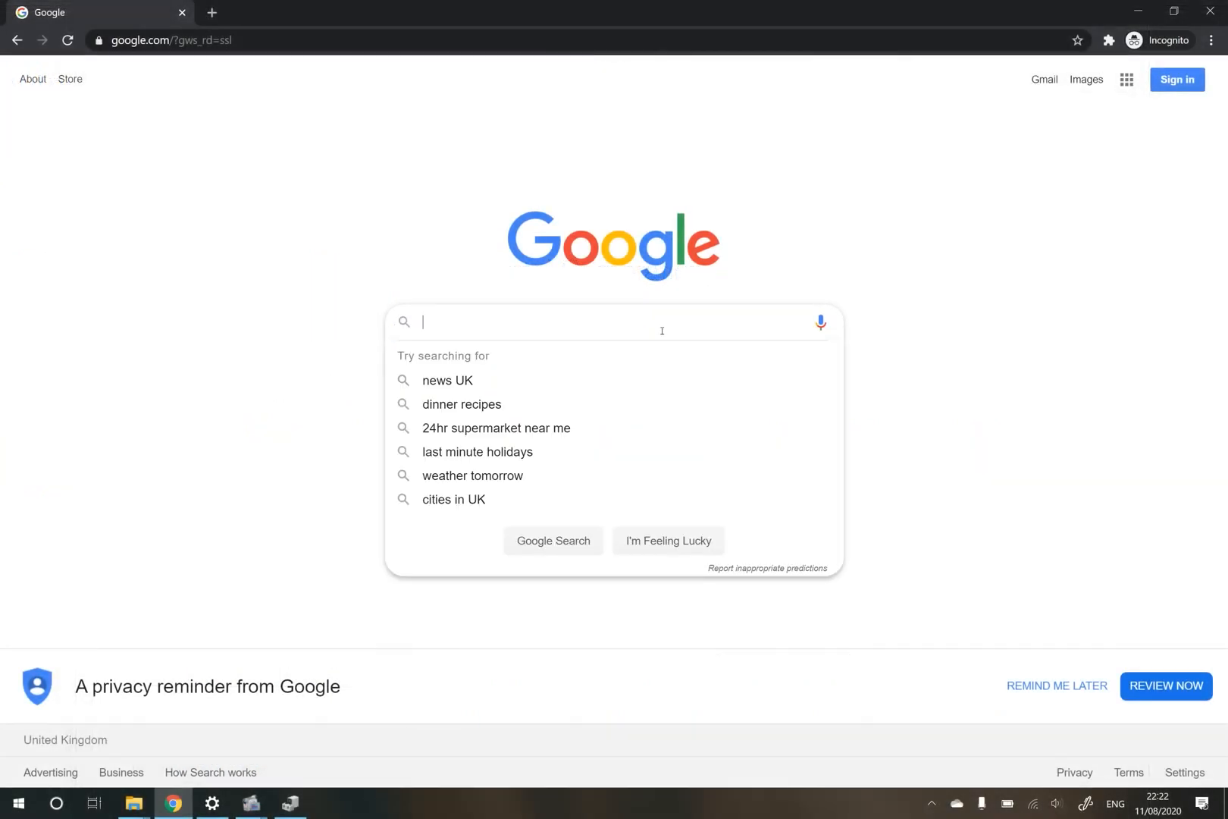
# Step: Search 'intel bluetooth driver for windows 10' and reach Intel's PROSet/Wireless Software downloads page
pyautogui.write('intel bluetooth driver for windows 10')
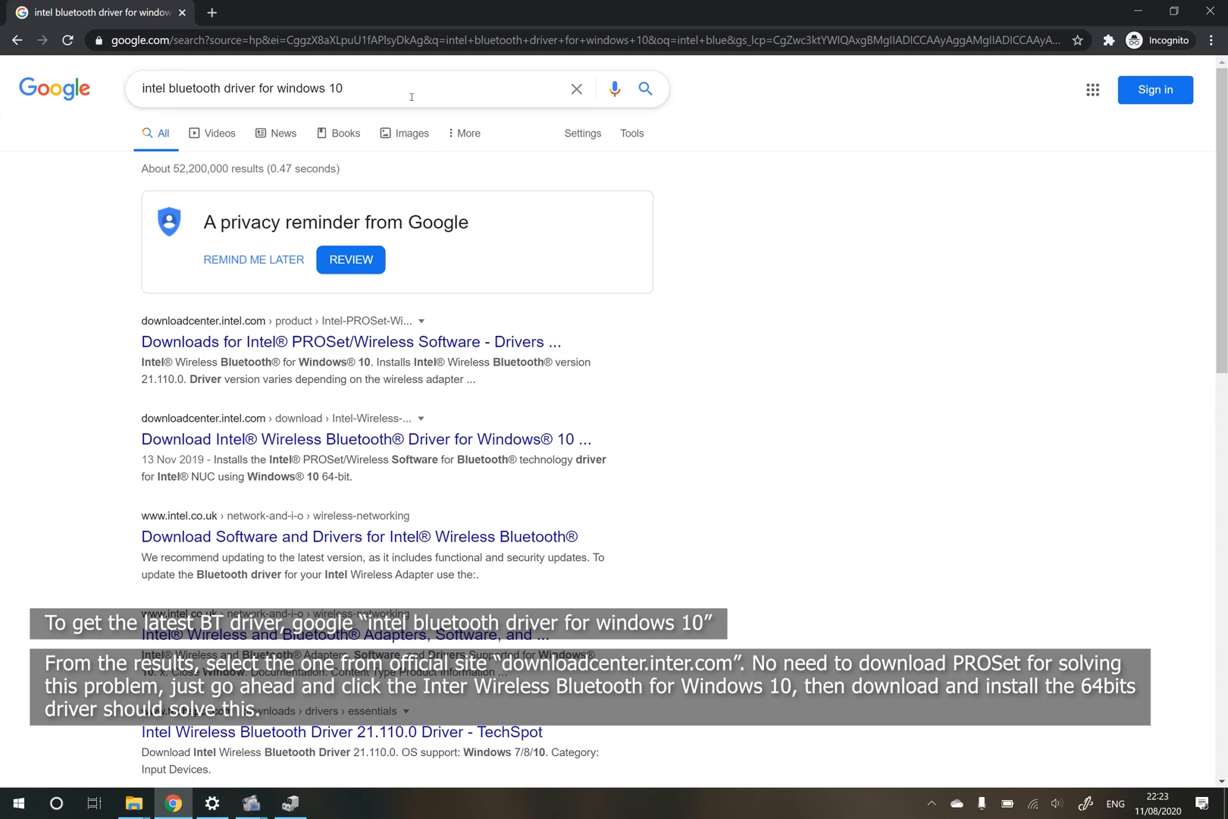
pyautogui.tripleClick(241, 88)
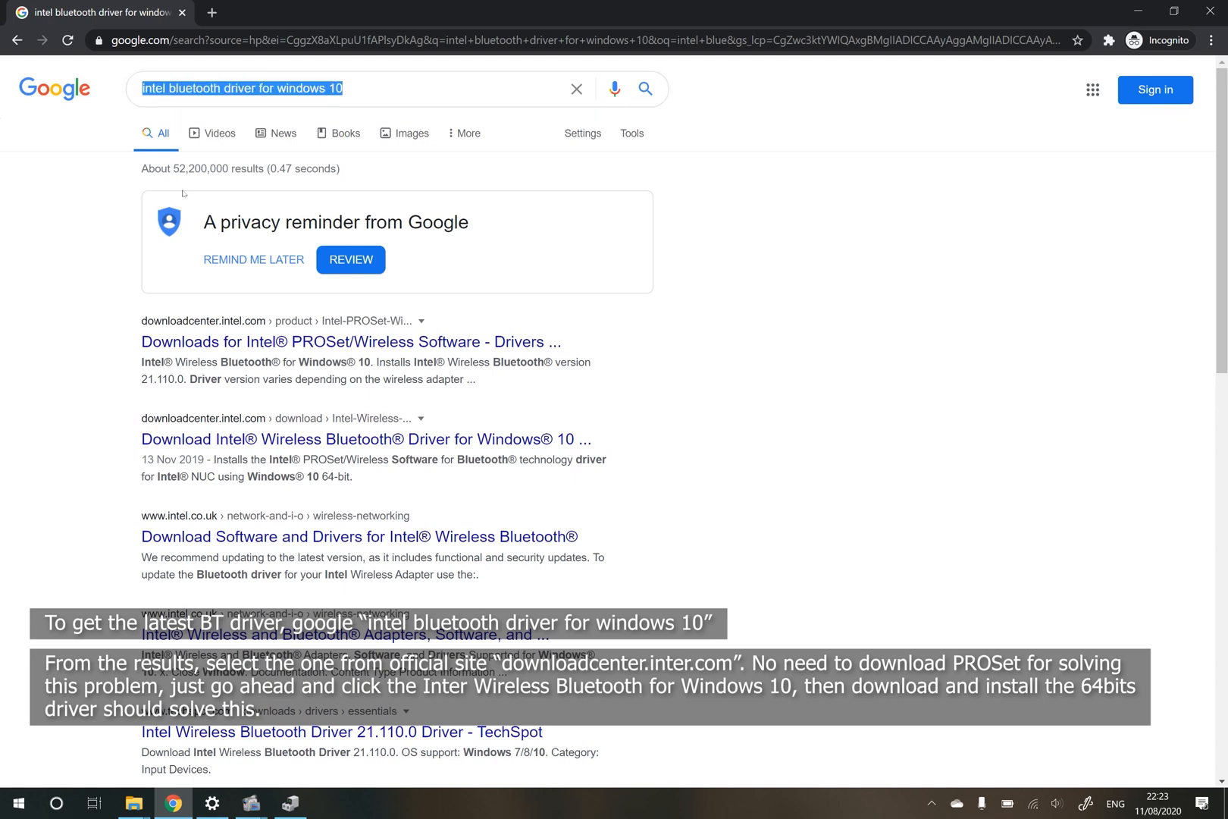
pyautogui.click(350, 341)
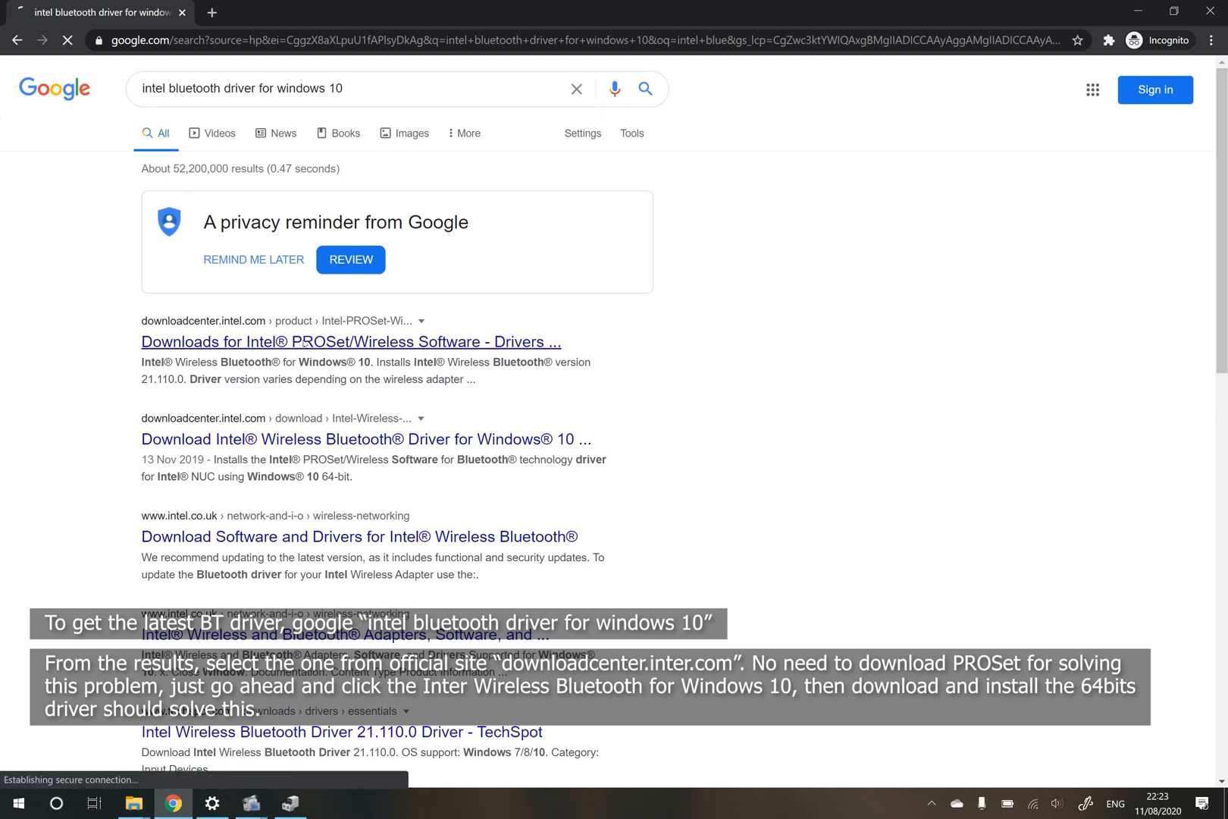
pyautogui.click(350, 341)
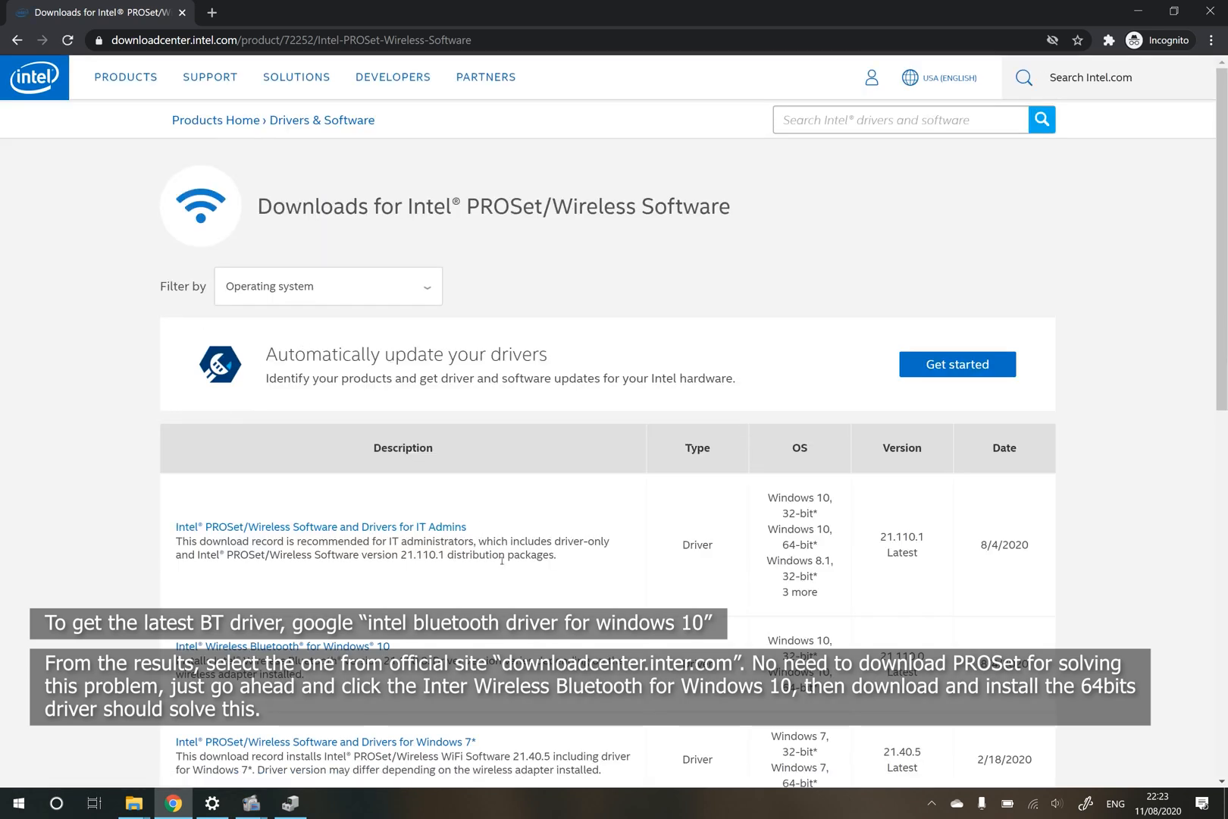
# Step: Highlight the Intel Wireless Bluetooth for Windows 10 entry, version 21.110.0, in the downloads list
pyautogui.scroll(-3)
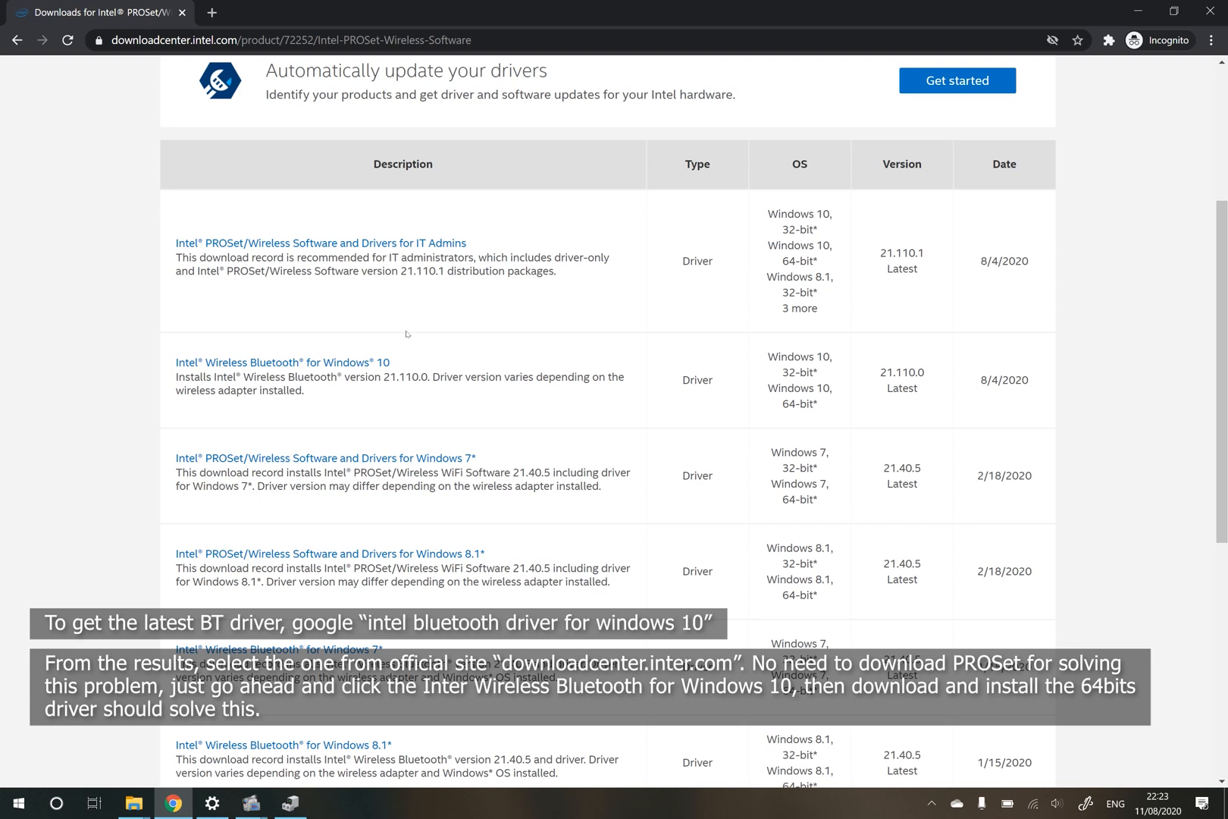
pyautogui.moveTo(175, 363); pyautogui.dragTo(305, 389)
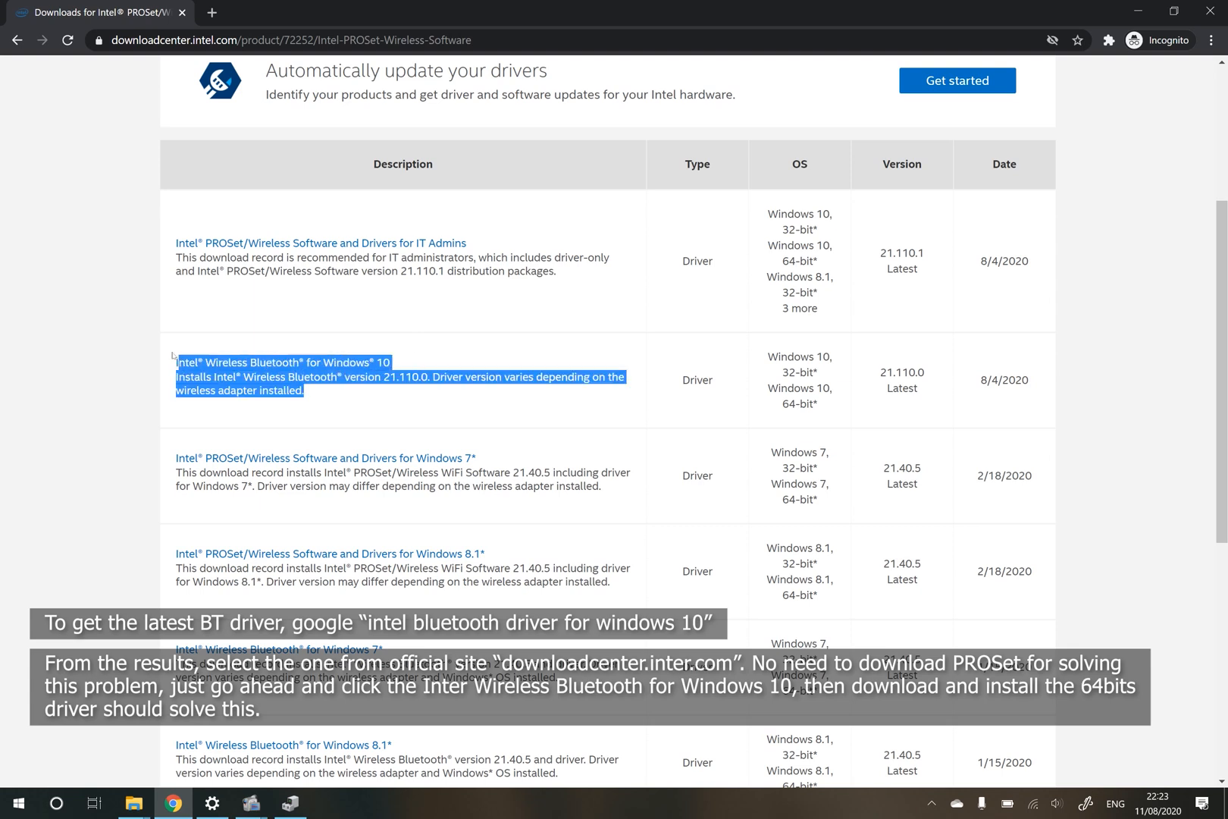
pyautogui.moveTo(545, 354)
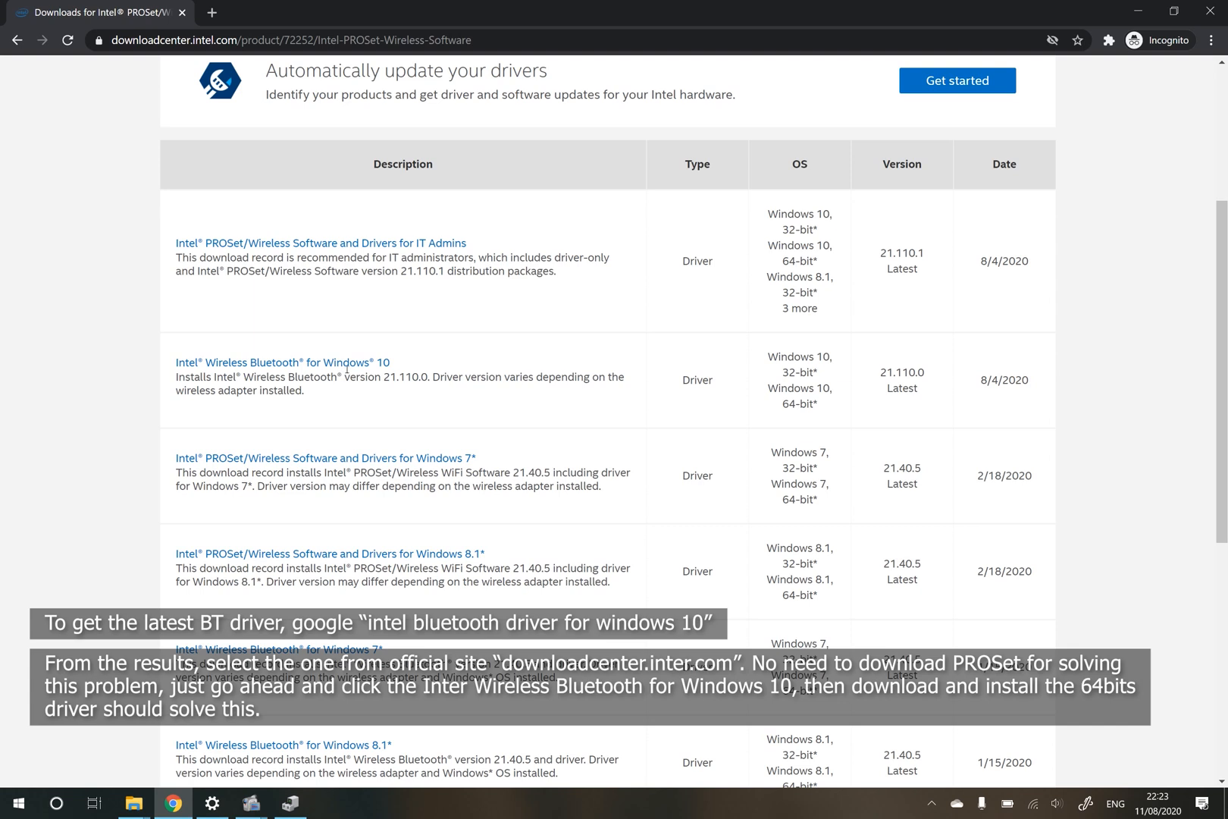
# Step: Reach the Intel Wireless Bluetooth for Windows 10 page and mark the BT_21.110.0_64_Win10.exe download
pyautogui.click(279, 362)
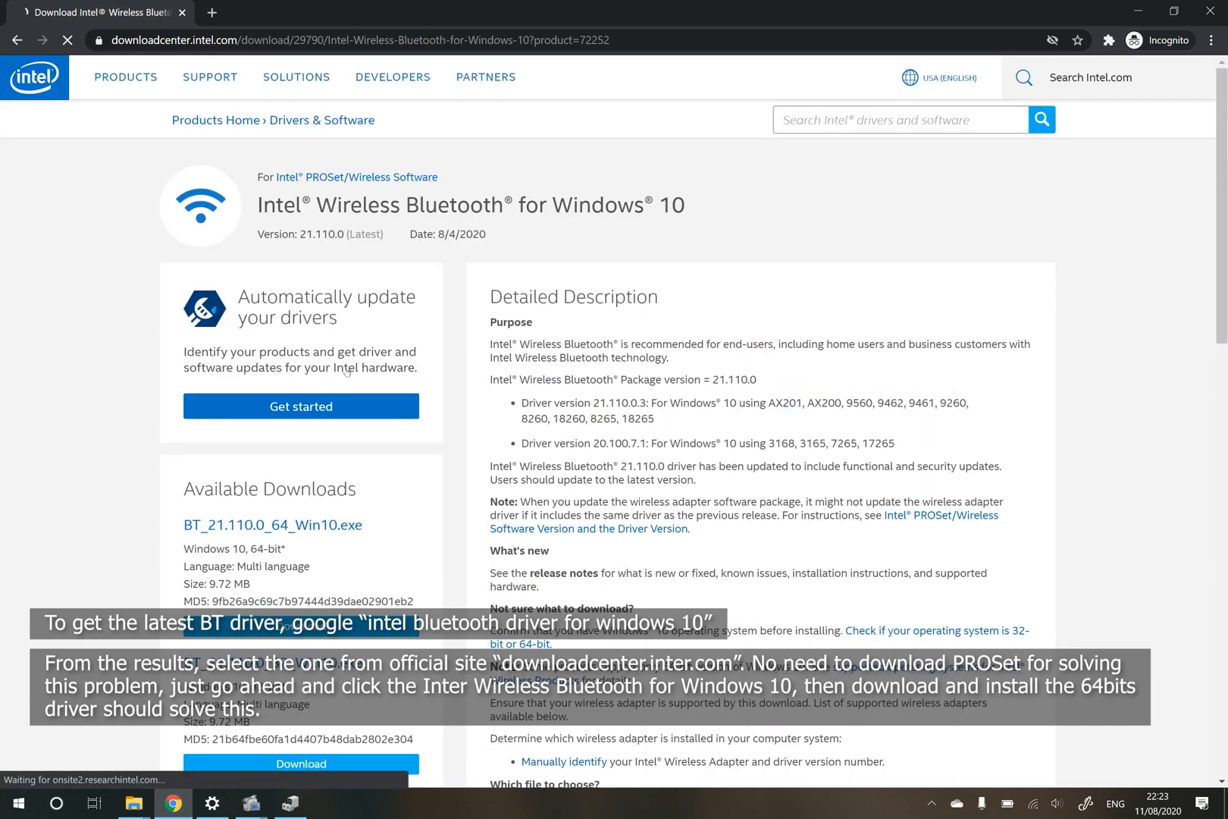
pyautogui.scroll(-3)
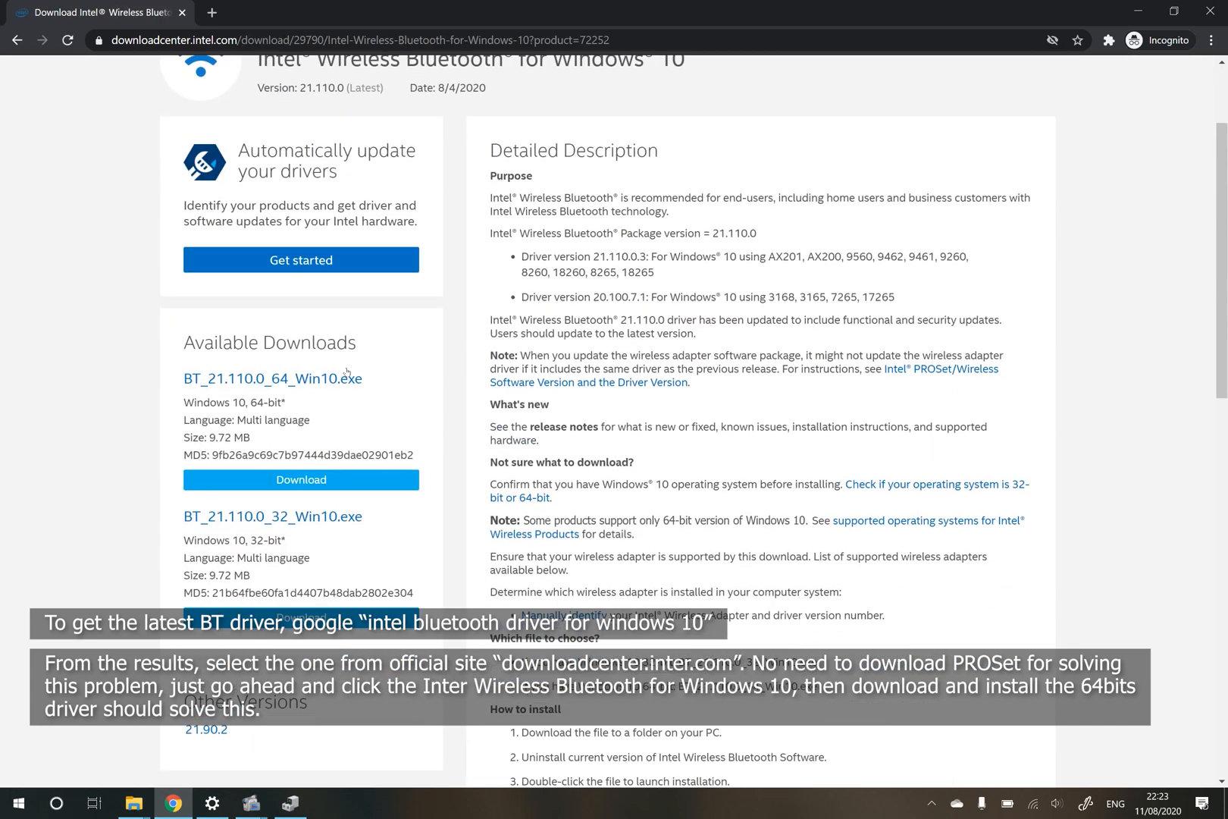
pyautogui.doubleClick(195, 403)
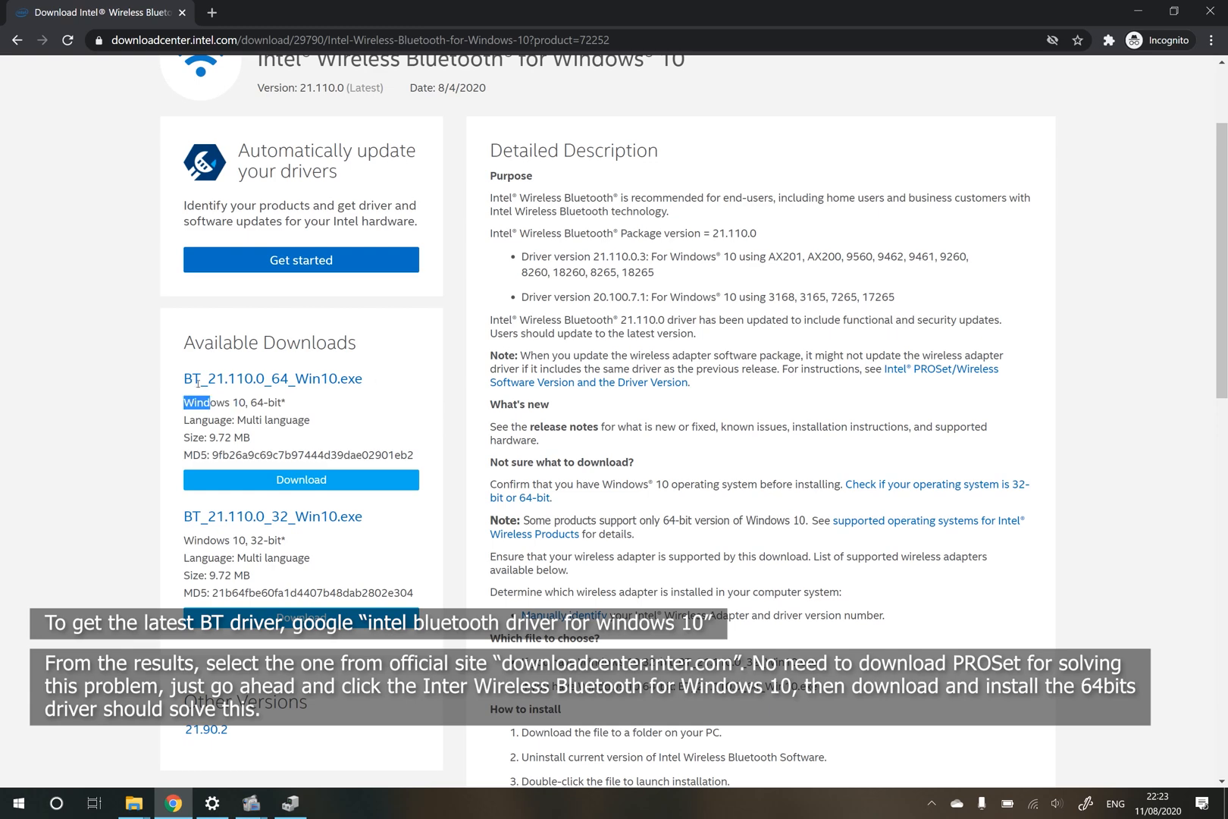